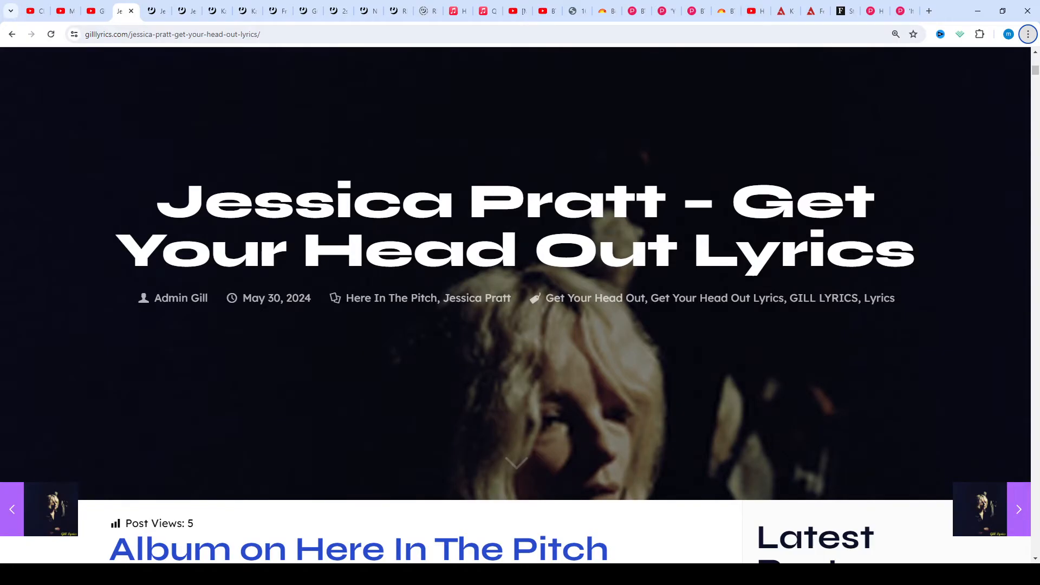
mouse_move(537, 465)
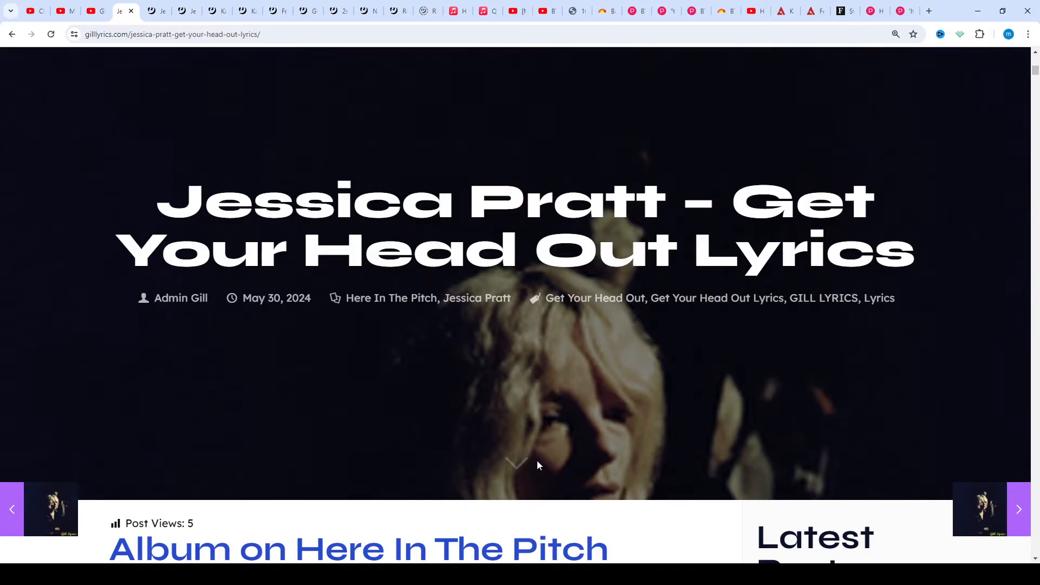
scroll(down, 3)
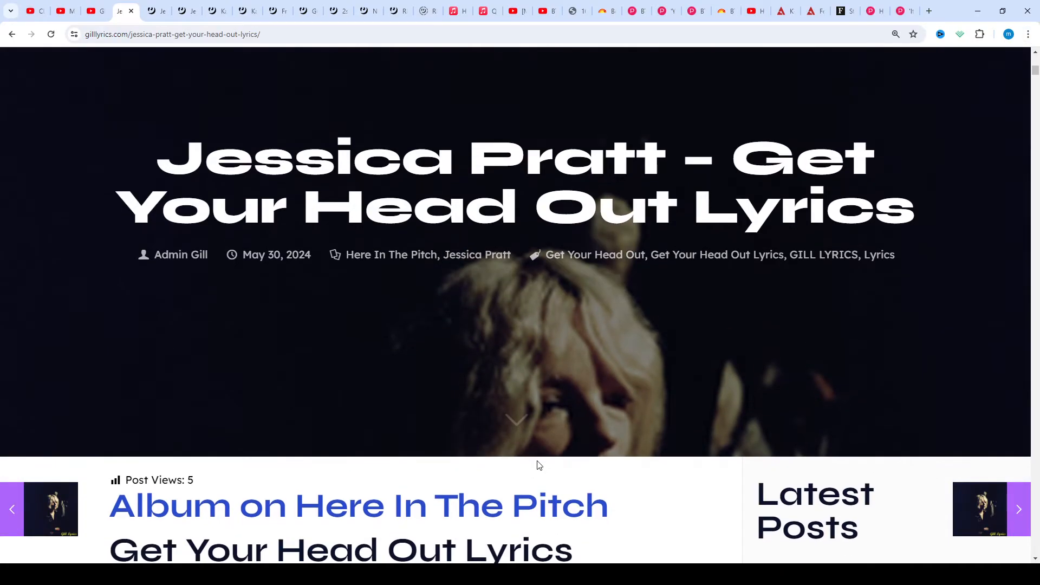
scroll(down, 3)
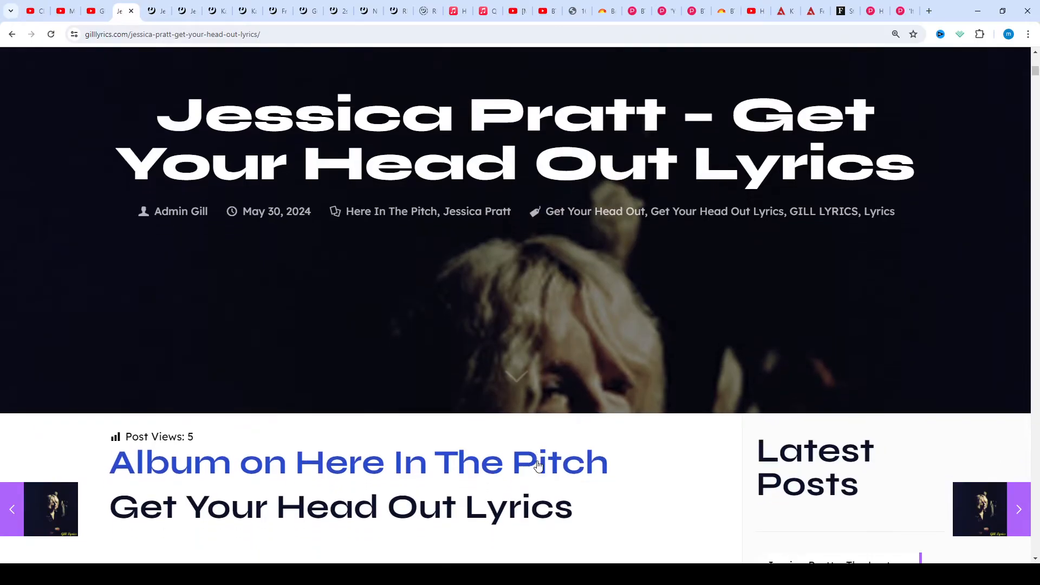
scroll(down, 3)
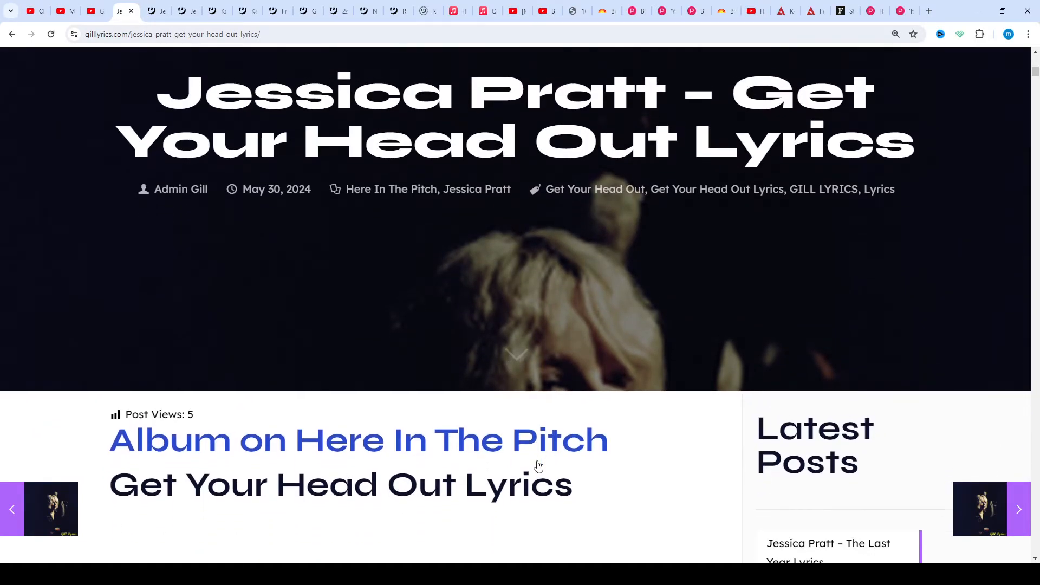
scroll(down, 3)
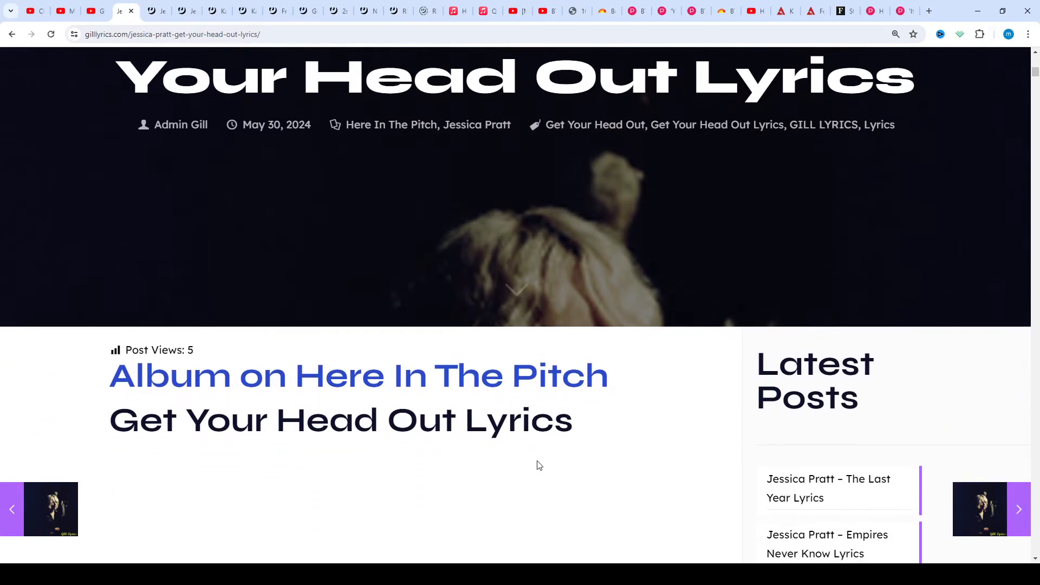
scroll(down, 3)
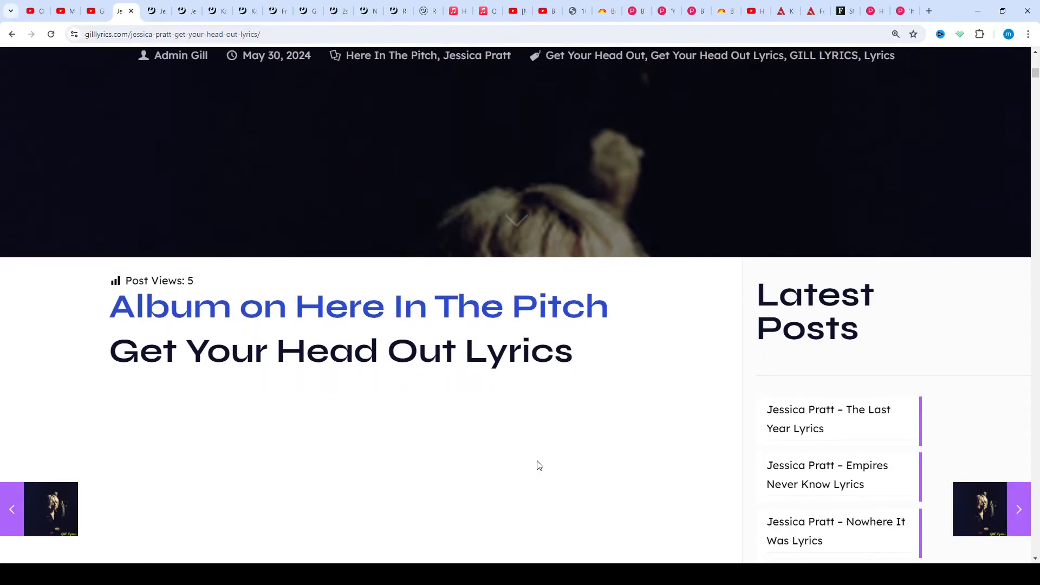
scroll(down, 3)
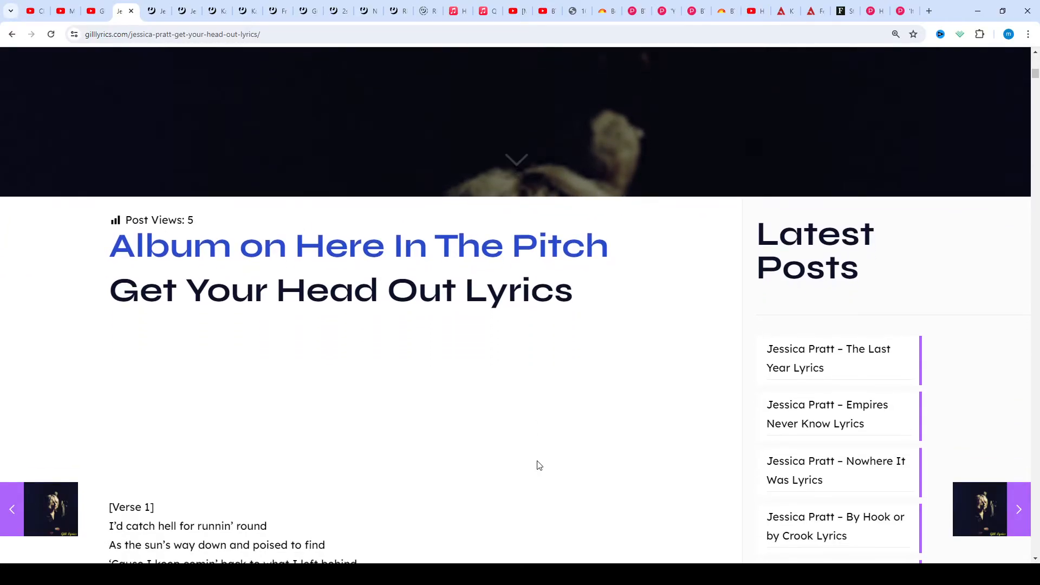
scroll(down, 3)
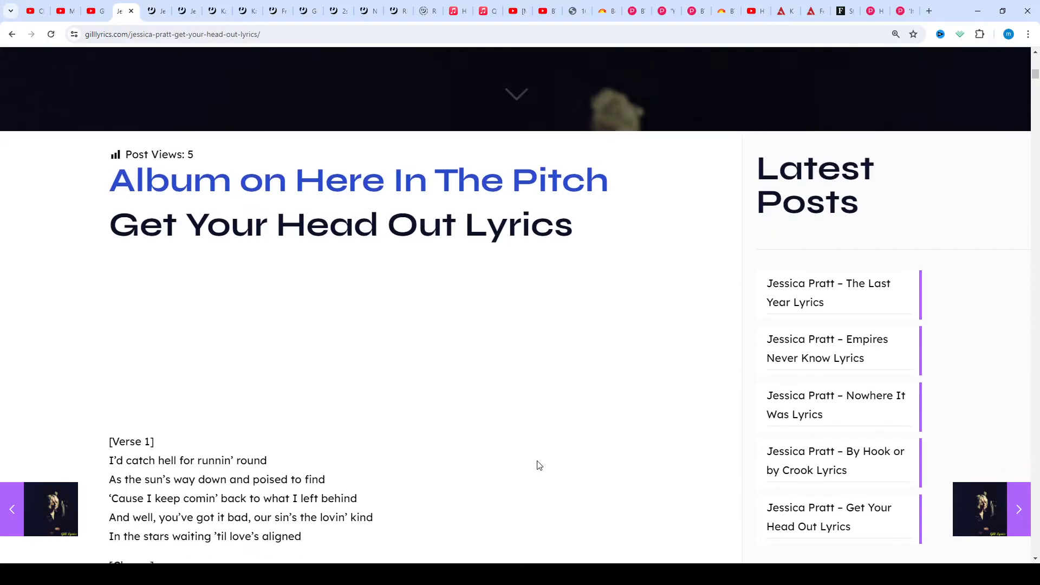
scroll(down, 3)
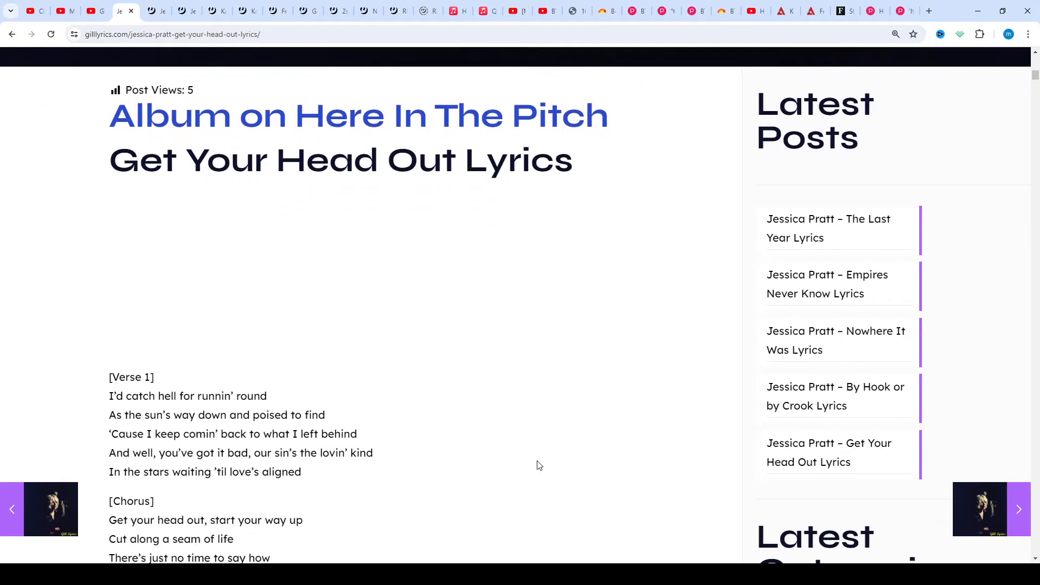
scroll(down, 3)
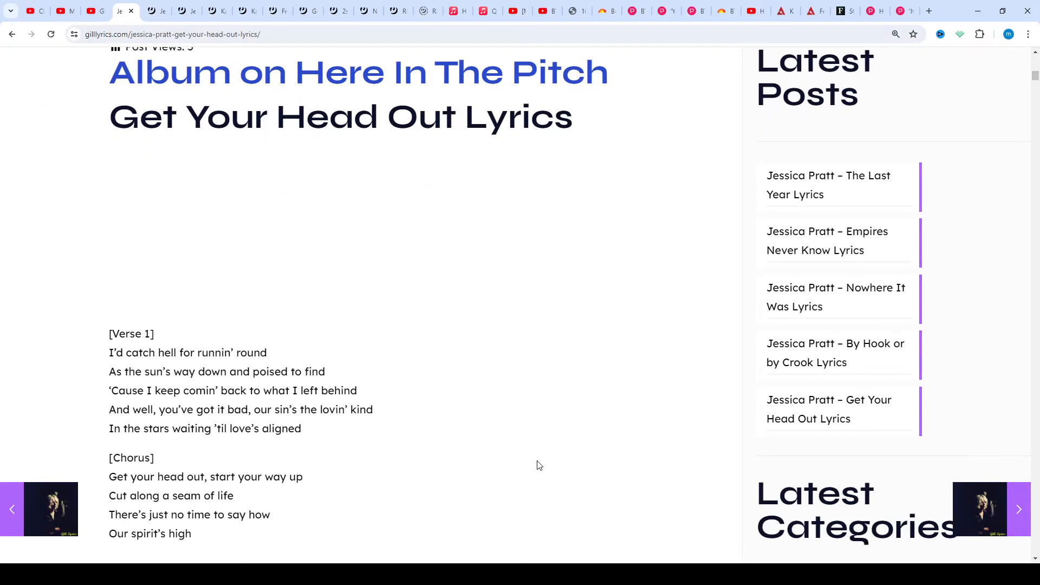
scroll(down, 3)
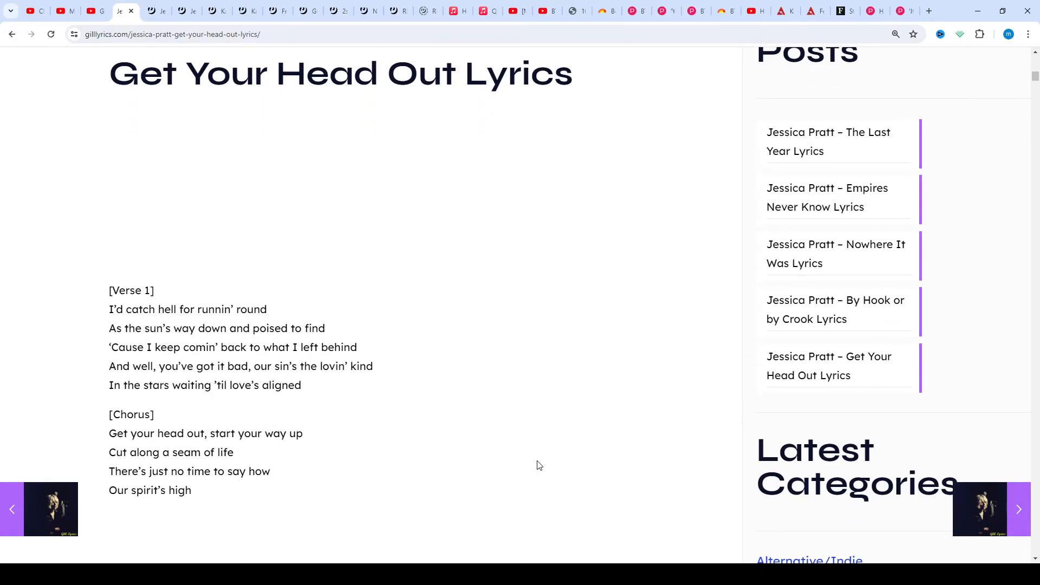
scroll(down, 3)
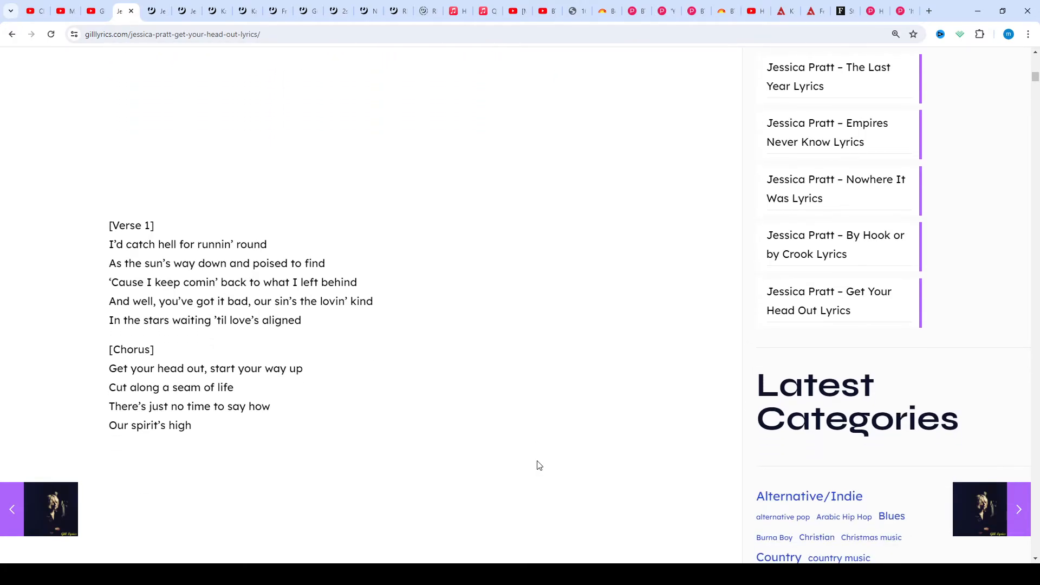
scroll(down, 3)
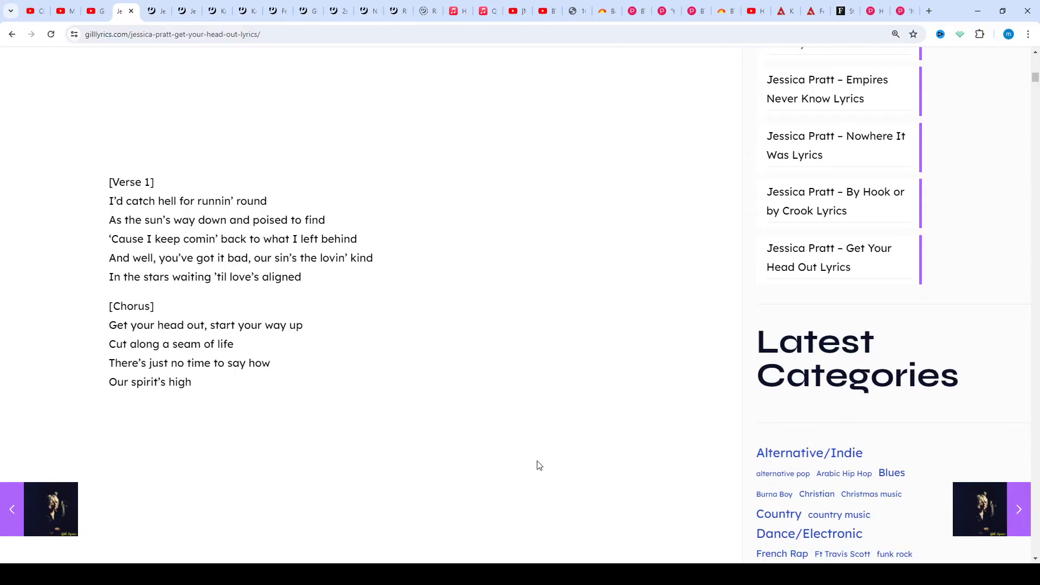
scroll(down, 3)
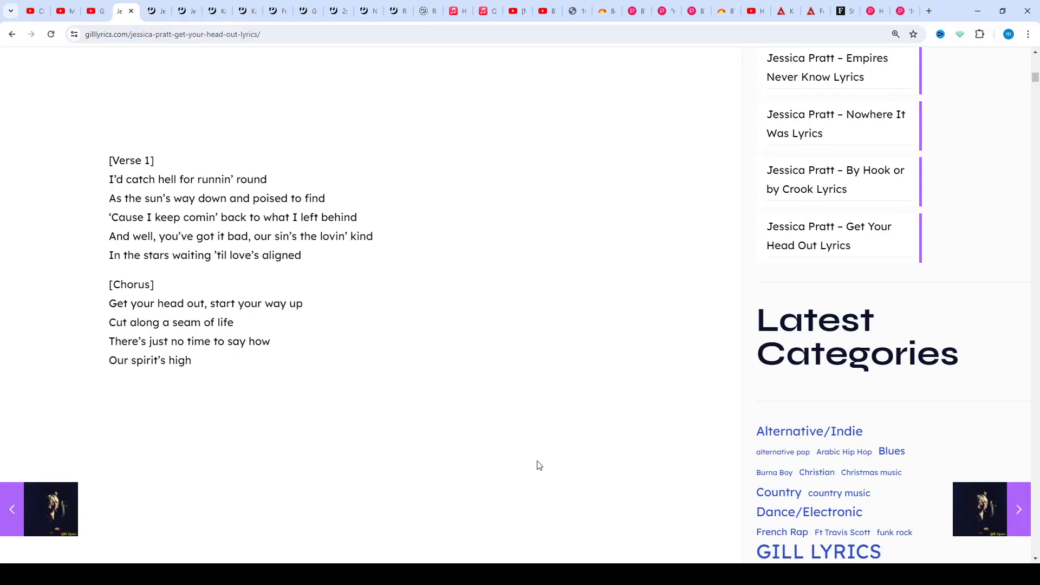
scroll(down, 3)
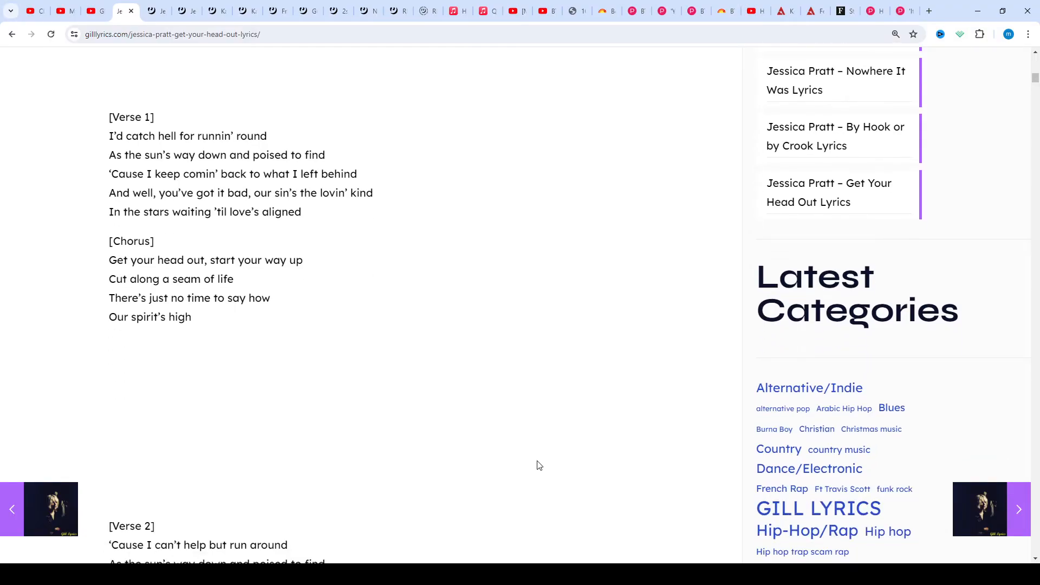
scroll(down, 3)
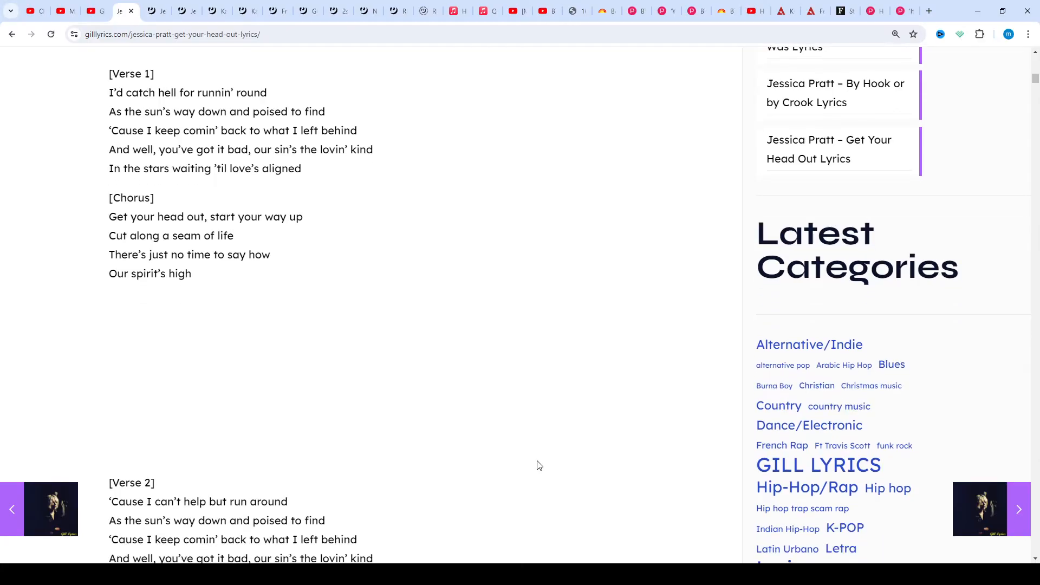
scroll(down, 3)
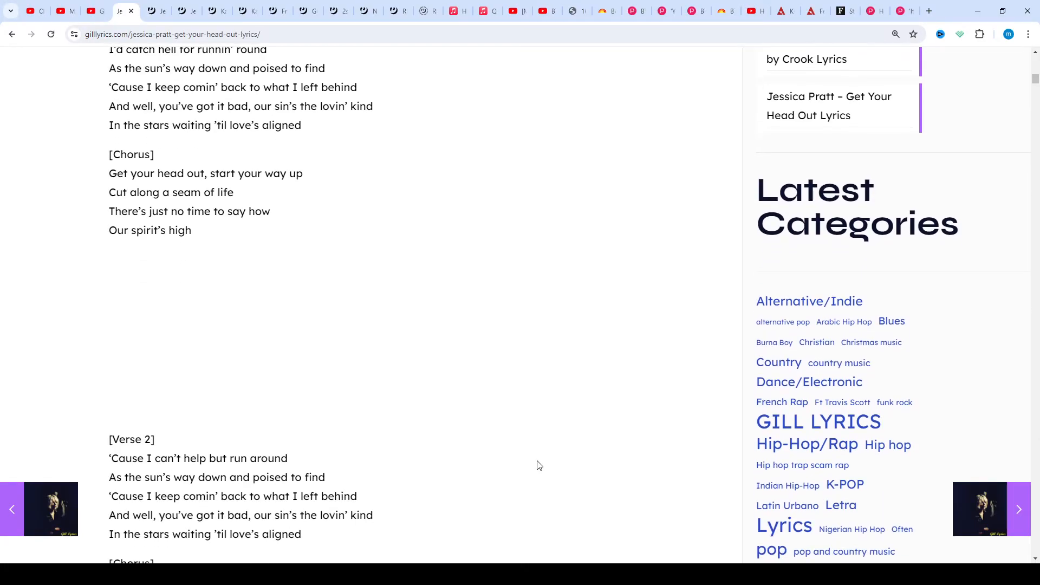
scroll(down, 3)
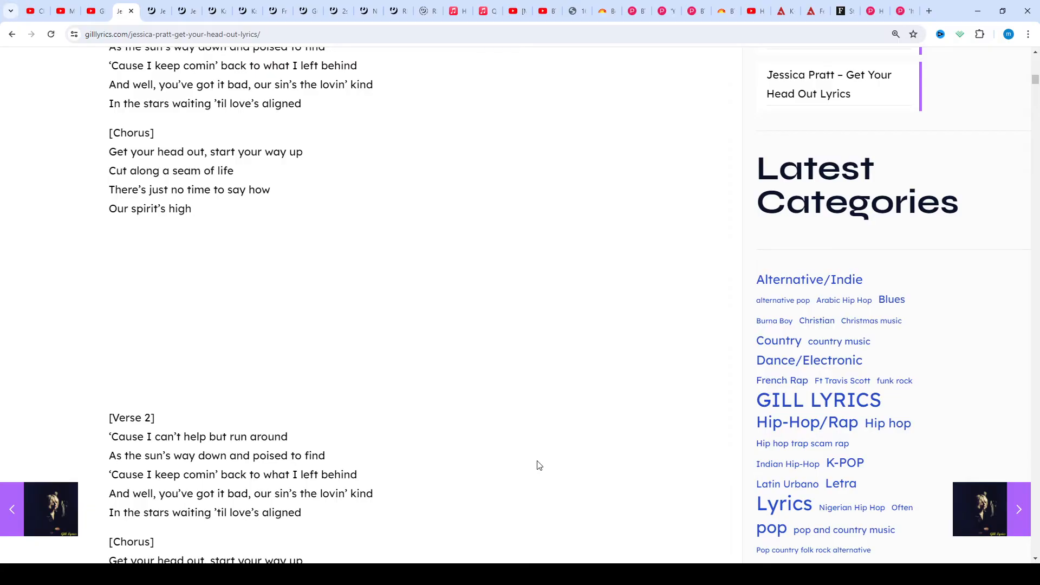
scroll(down, 3)
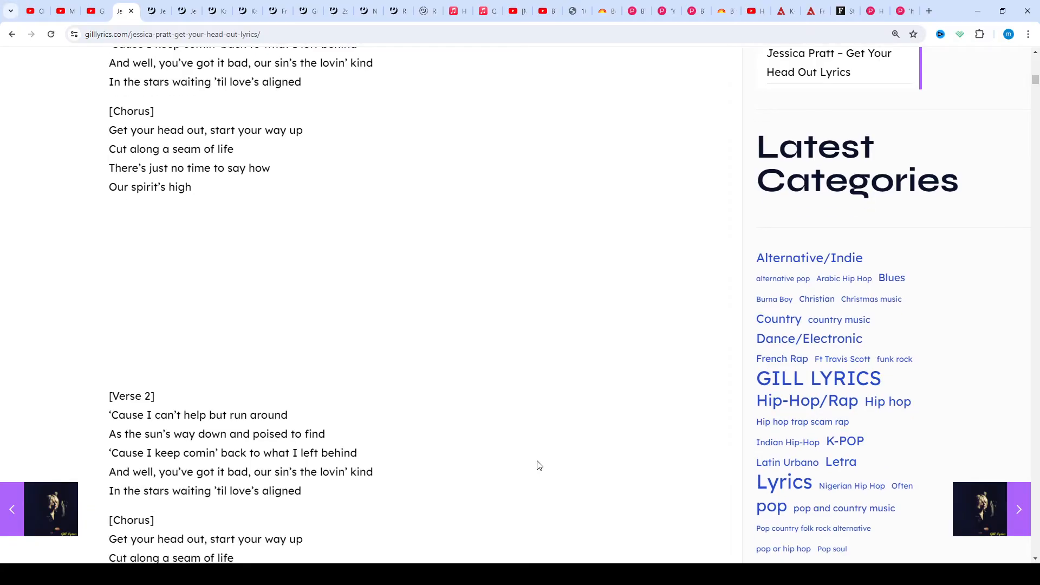
scroll(down, 3)
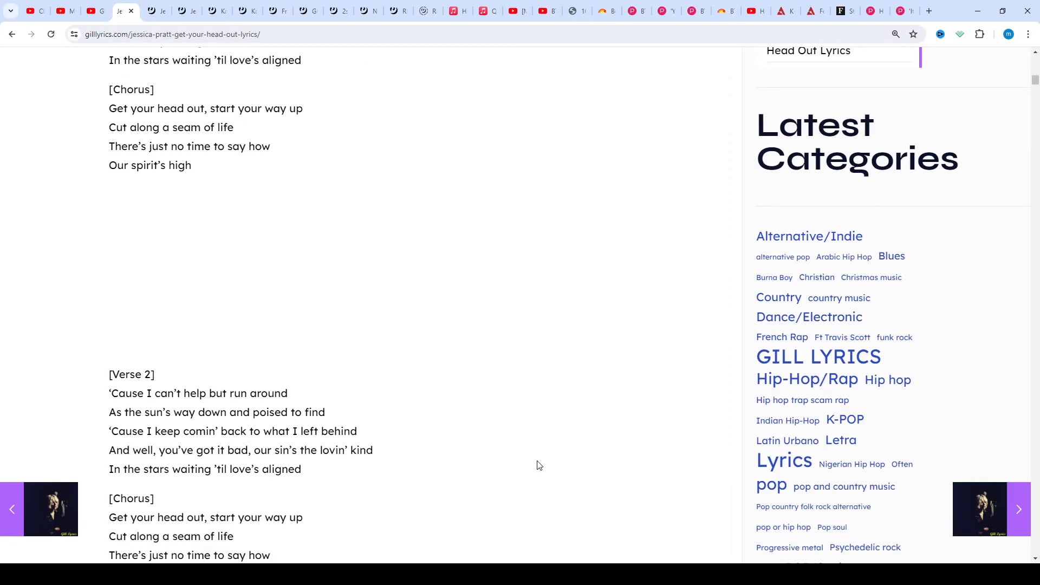
scroll(down, 3)
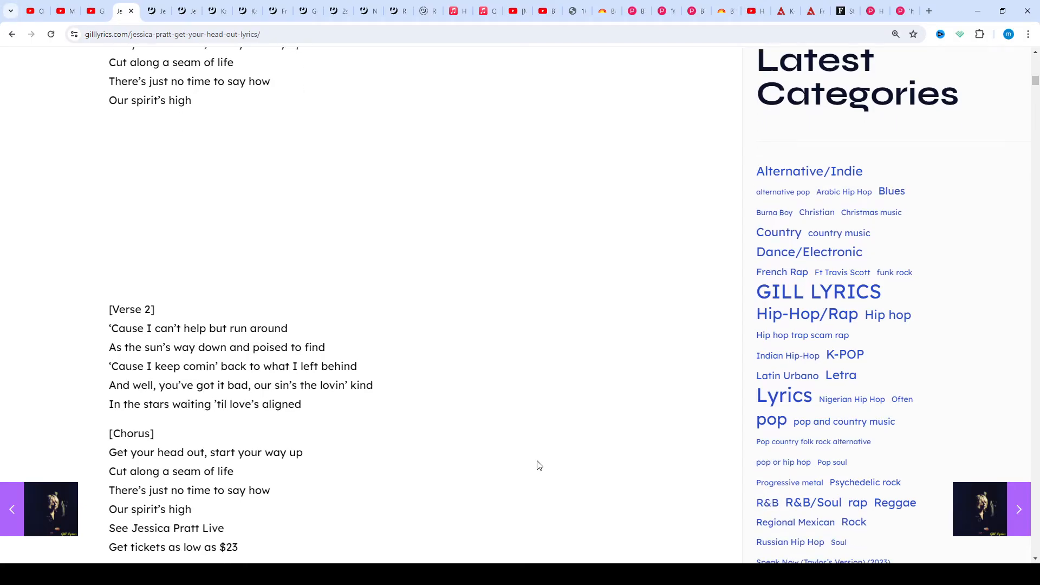
scroll(down, 3)
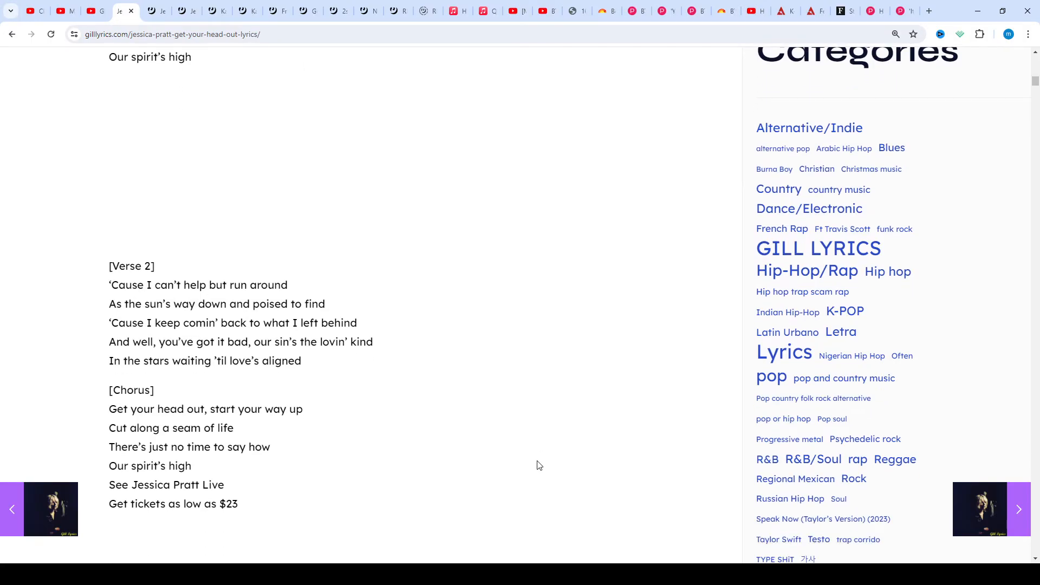
scroll(down, 3)
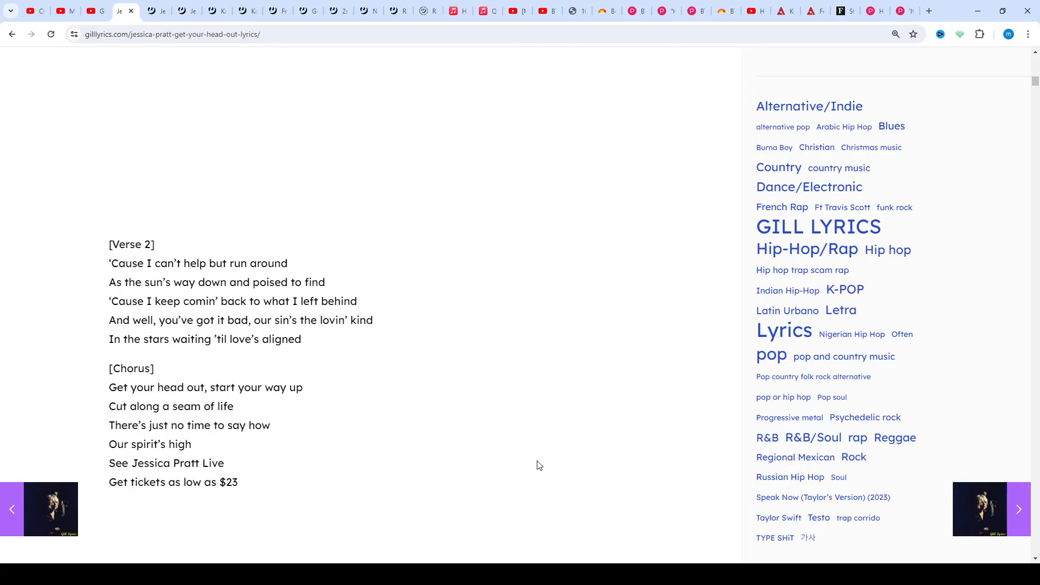
scroll(down, 3)
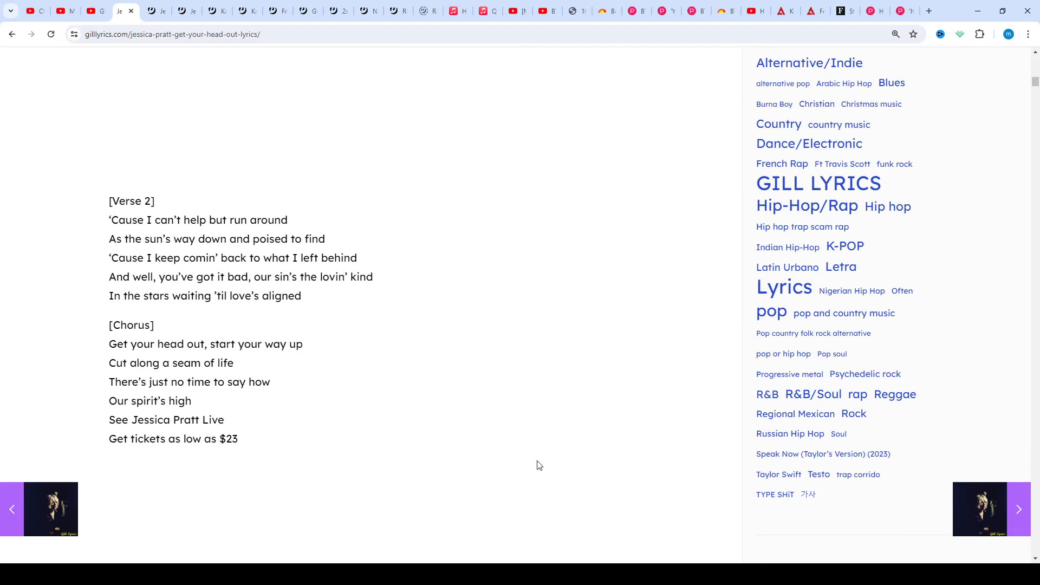
scroll(down, 3)
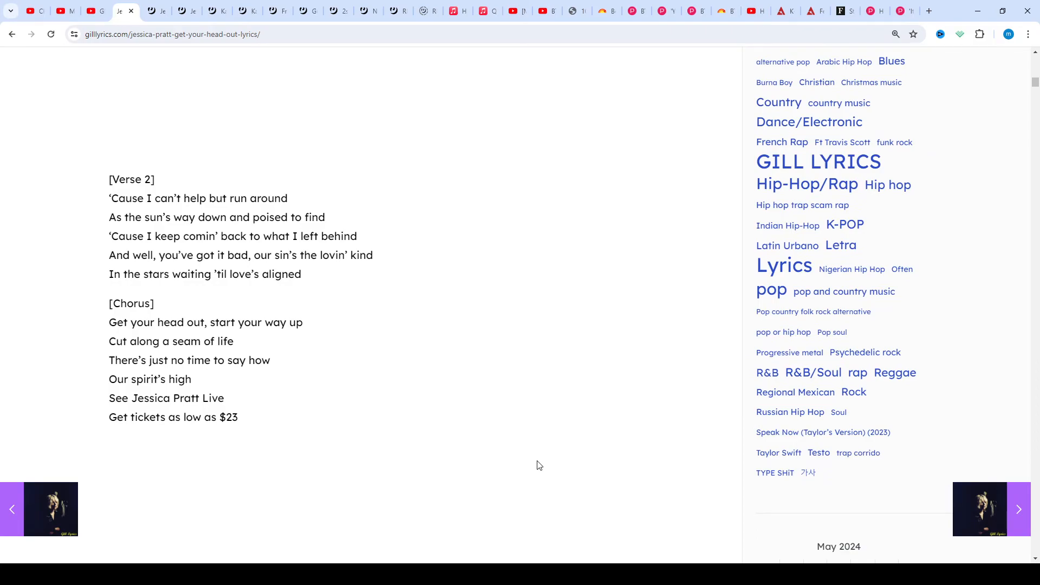
scroll(down, 3)
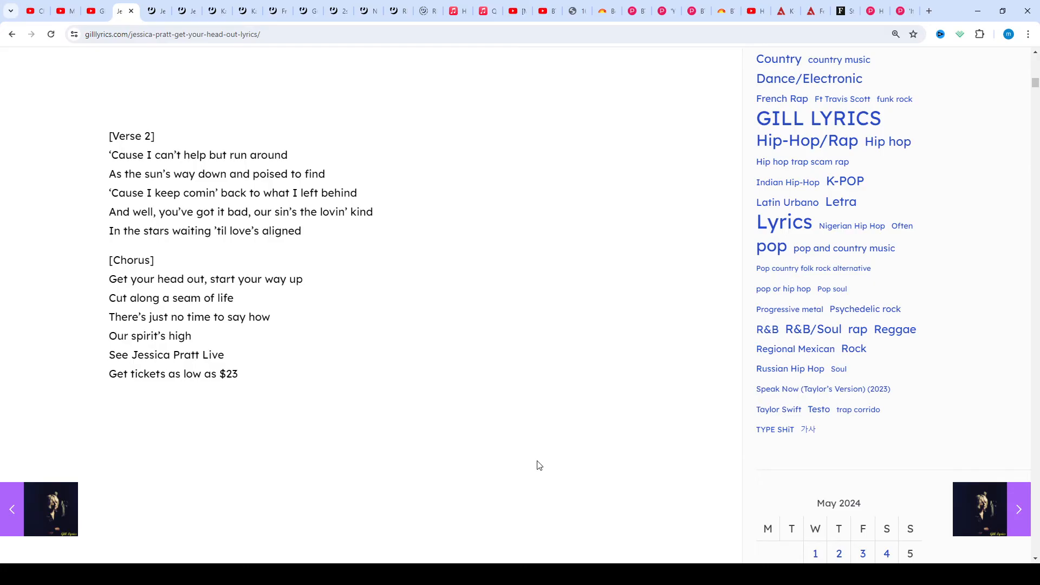
scroll(down, 3)
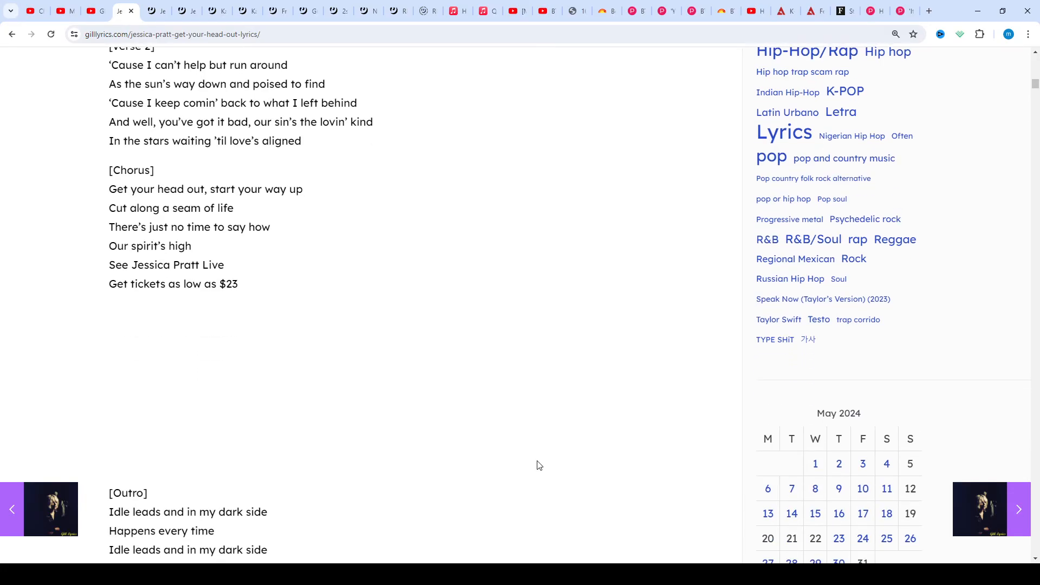
scroll(down, 3)
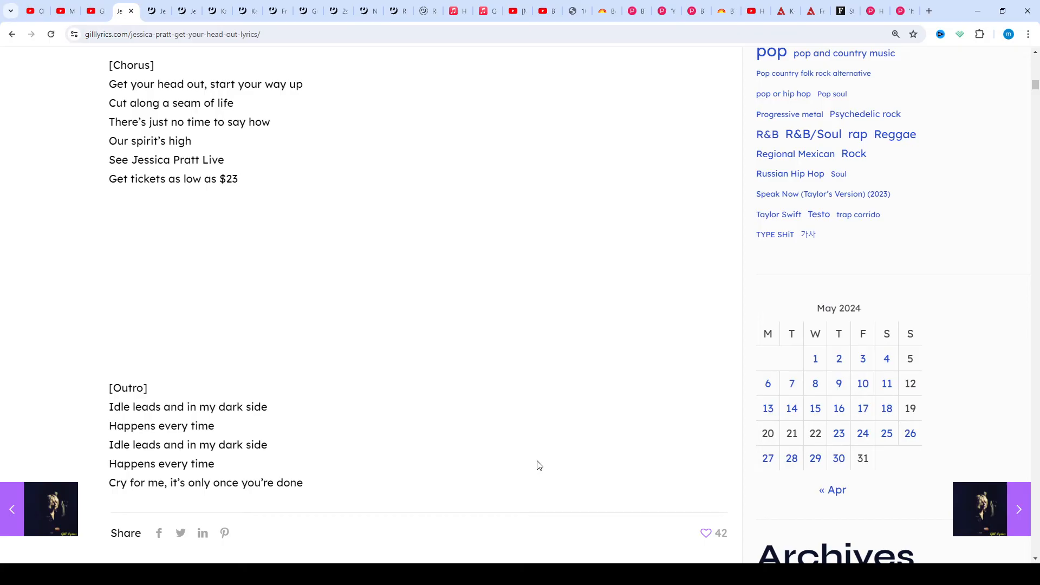
scroll(down, 3)
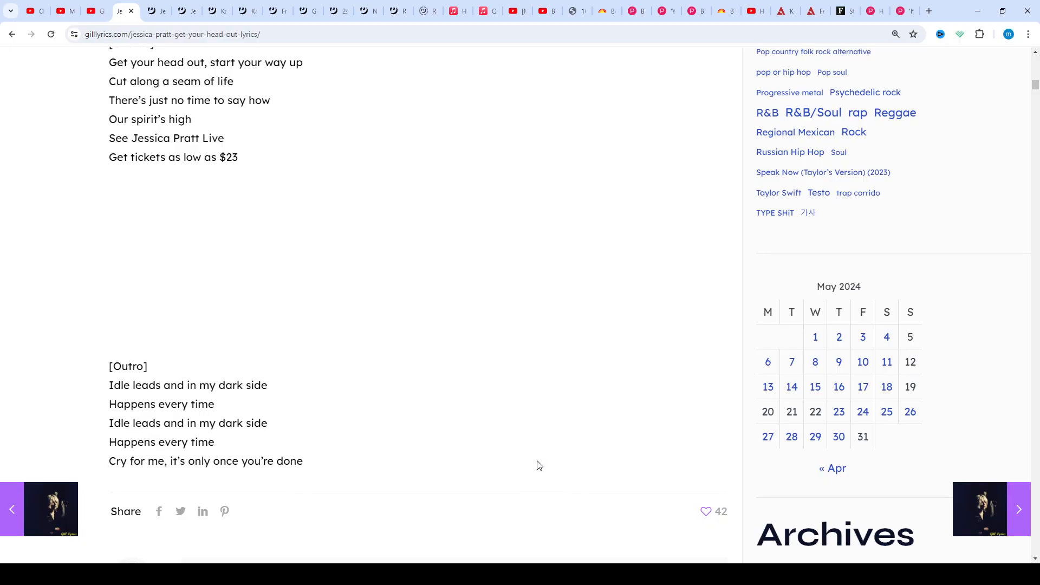
scroll(down, 3)
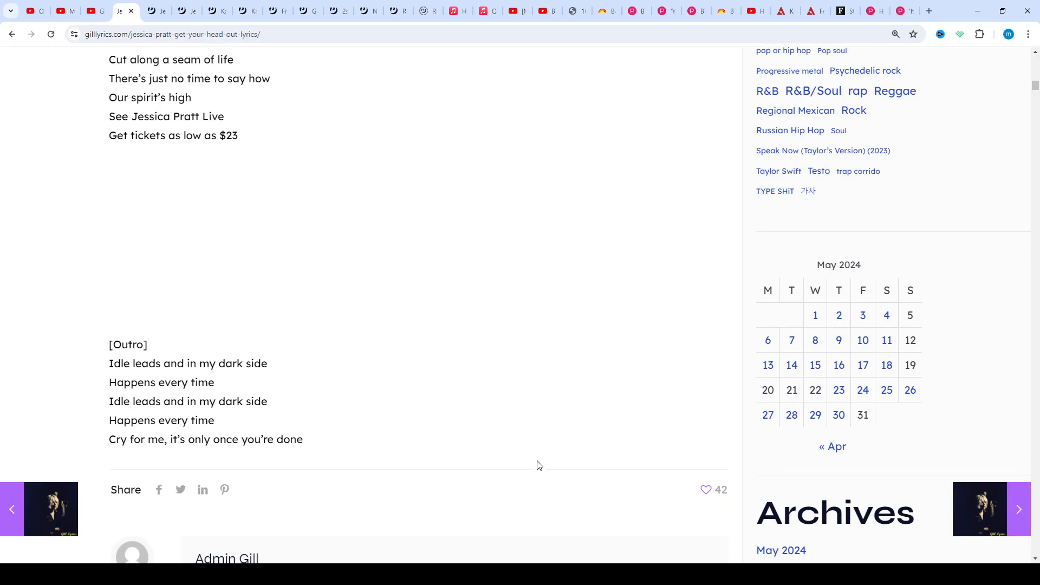